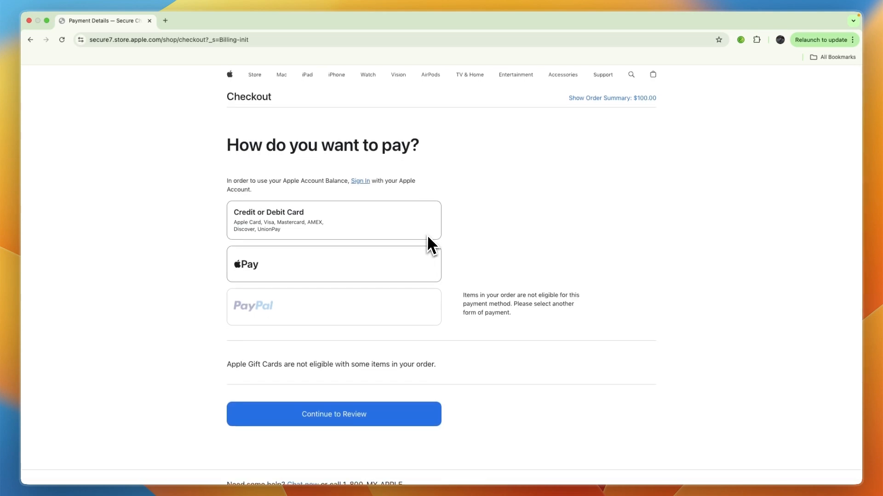
mouse_move(402, 248)
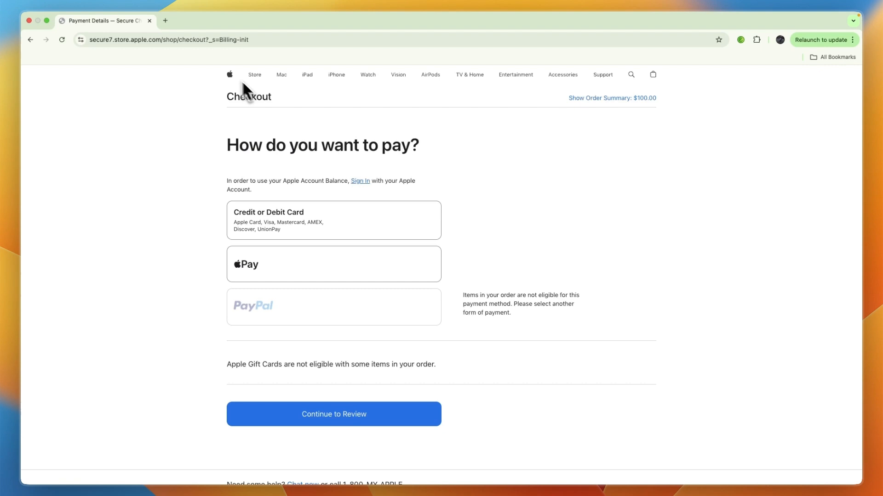
mouse_move(335, 284)
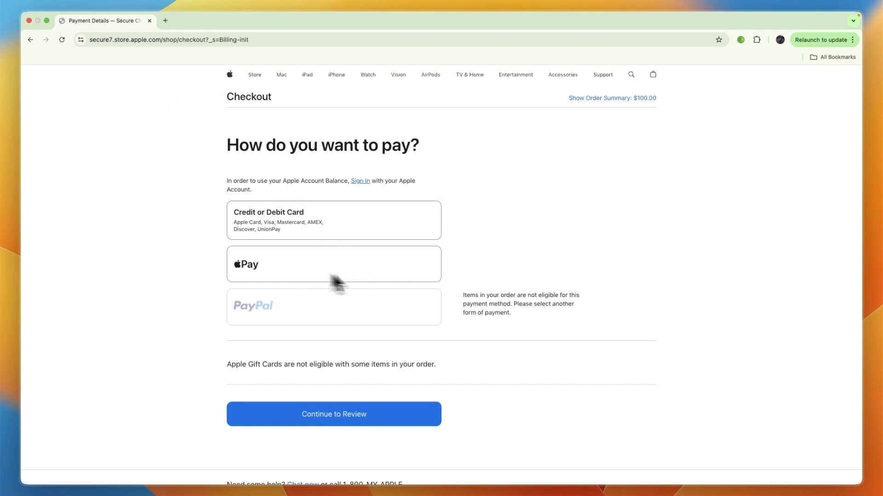
- Highlight Apple Store checkout's note that PayPal isn't eligible for this order
drag(462, 295, 554, 295)
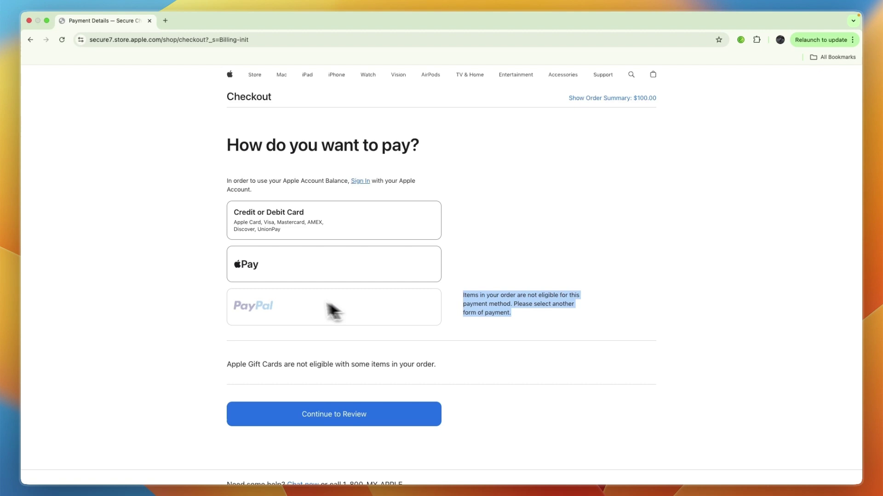
mouse_move(331, 242)
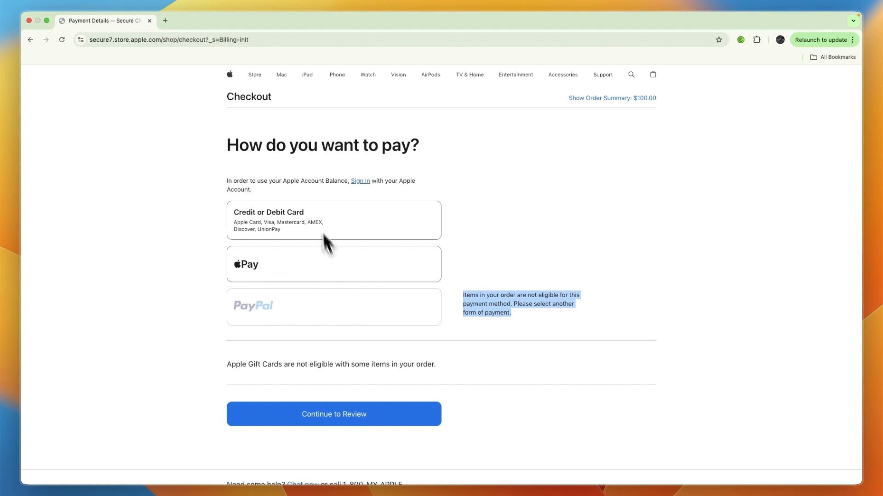
mouse_move(195, 43)
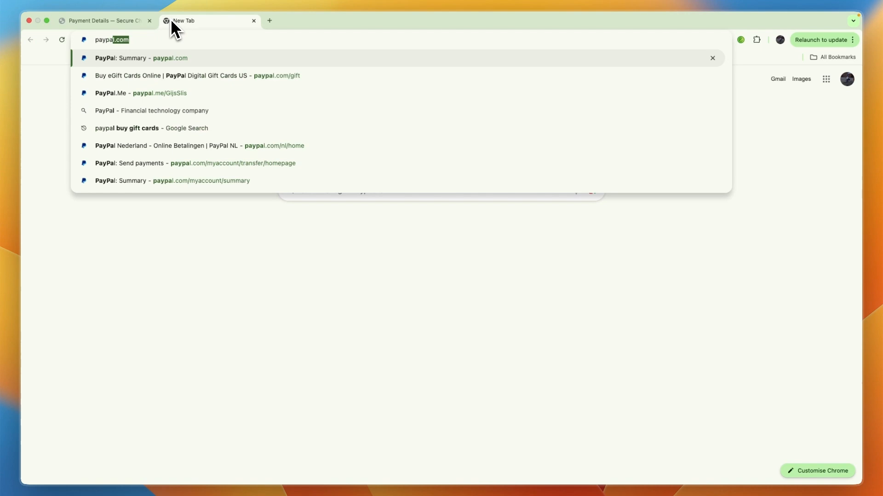
- Load paypal.com/gift in the new tab to reach the PayPal eGift Cards store
text(paypal.com/gift)
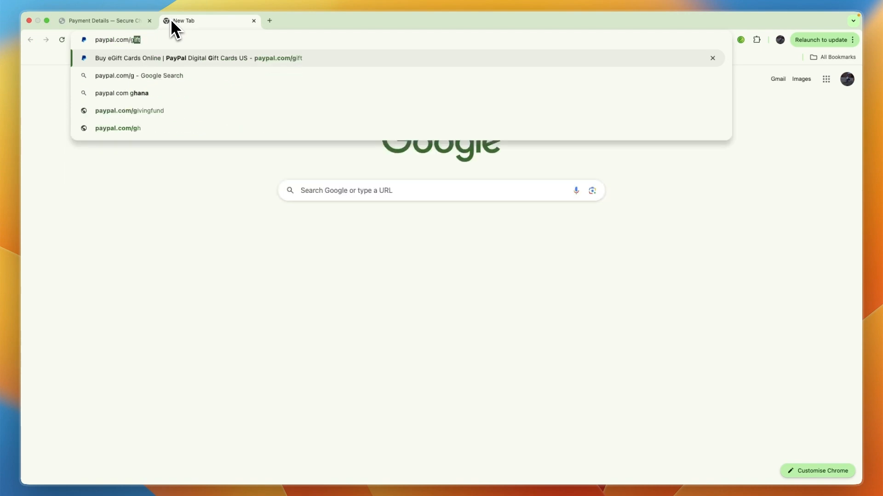
key(Enter)
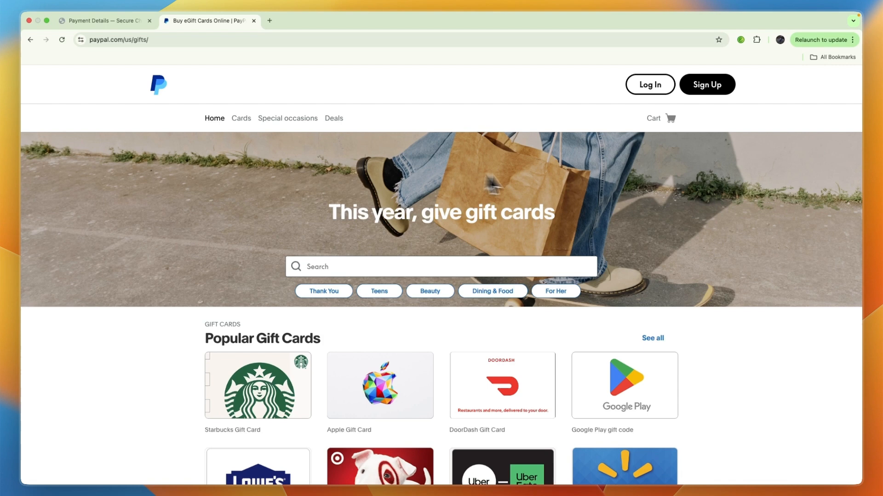
- Go to the Apple Gift Card product page from Popular Gift Cards
scroll(down, 3)
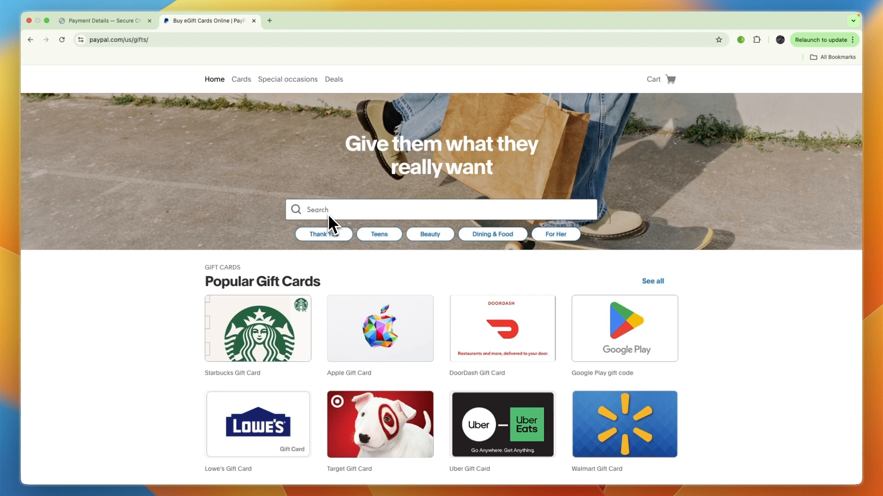
click(379, 328)
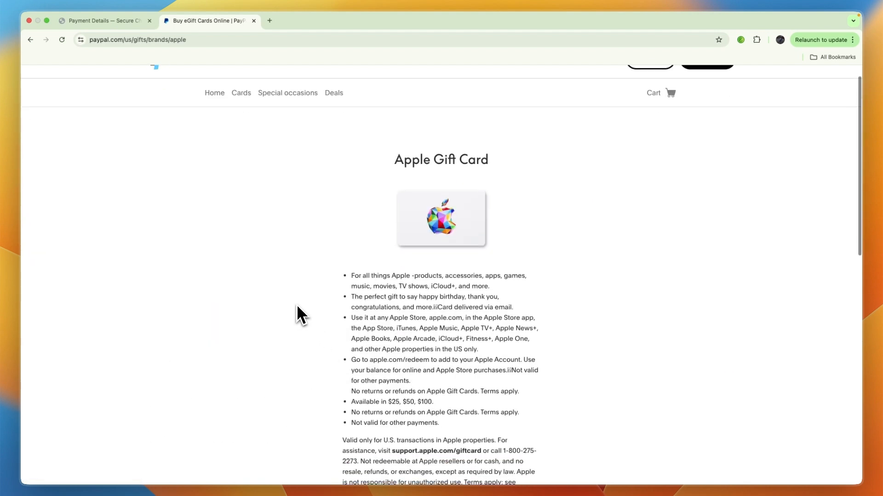
- Choose the $50 Apple Gift Card amount and add it to the cart
scroll(down, 3)
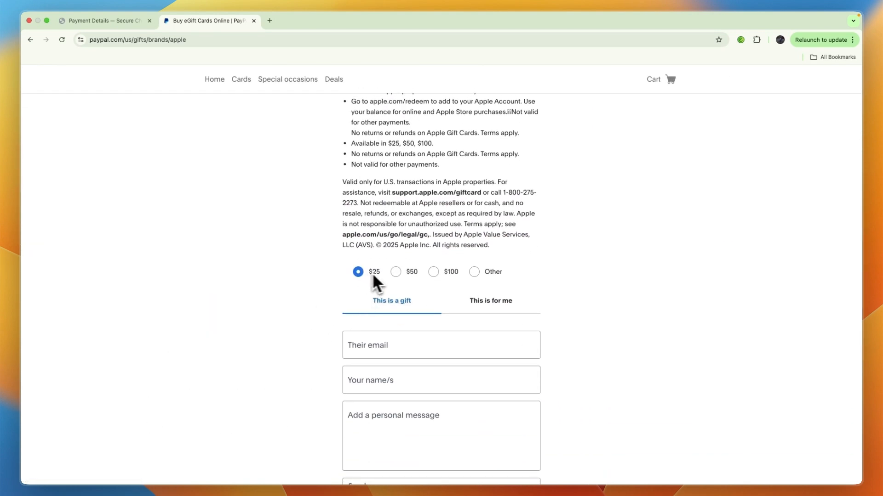
mouse_move(401, 288)
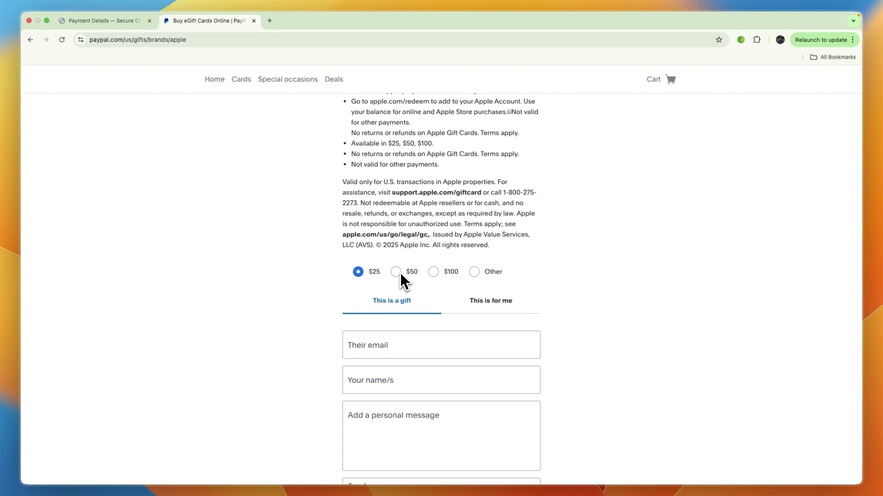
click(393, 271)
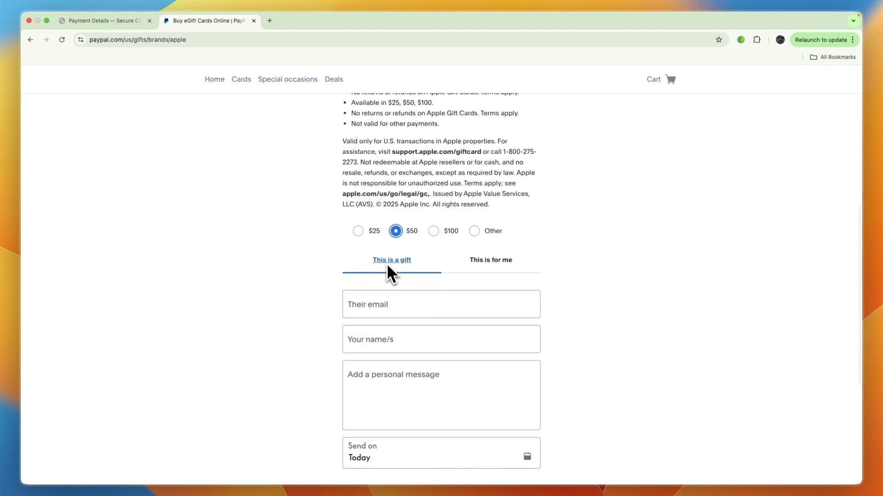
click(490, 259)
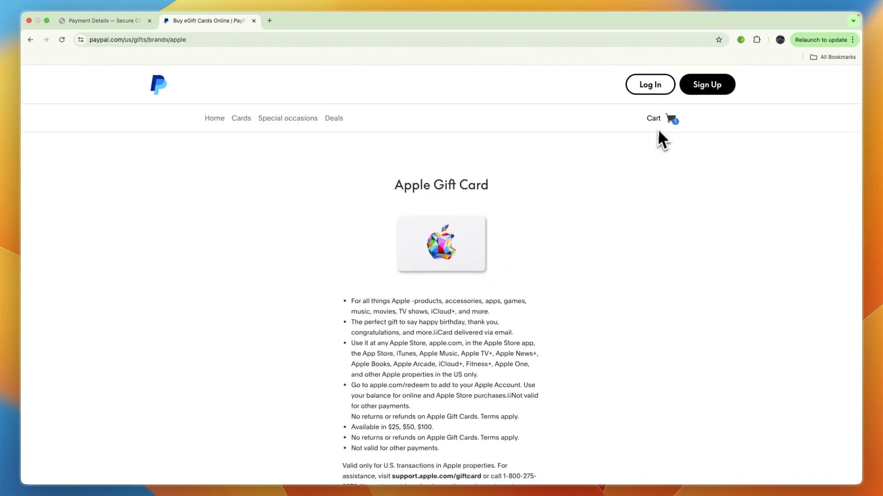
- Review the cart with one $50.00 Apple Gift Card and proceed to Buy Now with PayPal
click(660, 118)
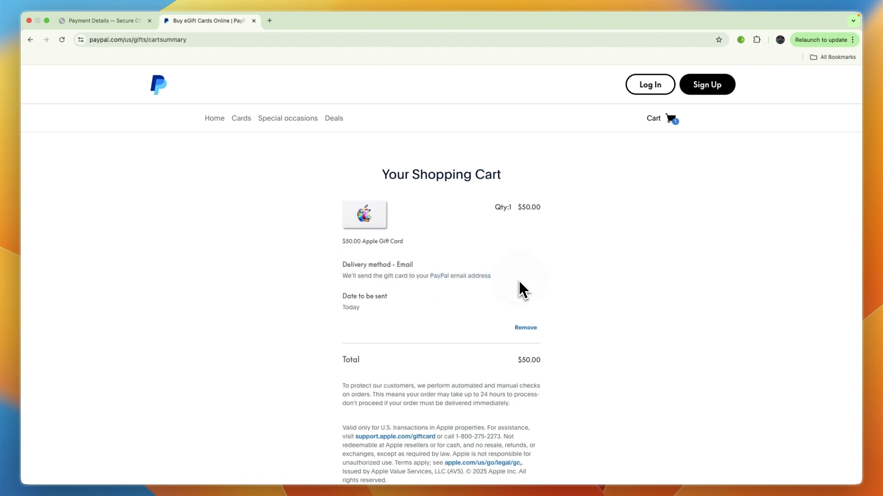
scroll(down, 3)
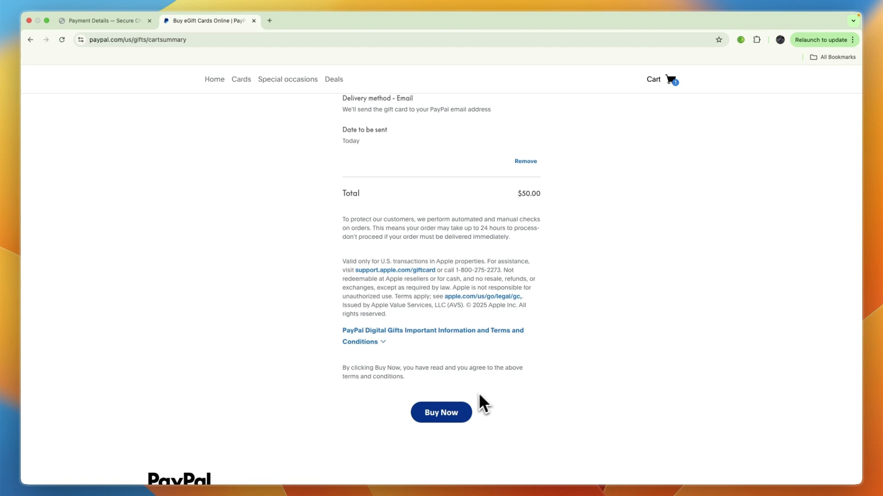
click(442, 412)
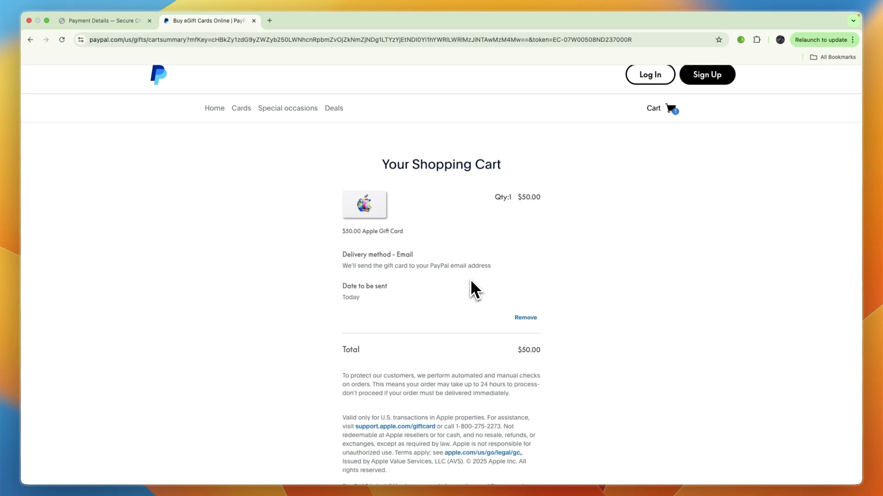
- Return to the Apple Store tab showing the bag with a $100.00 Apple Gift Card by email
click(105, 20)
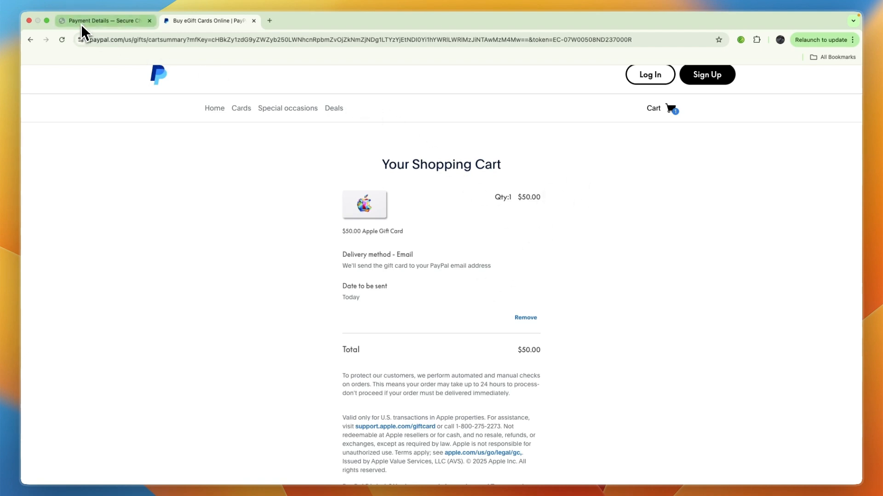
click(103, 20)
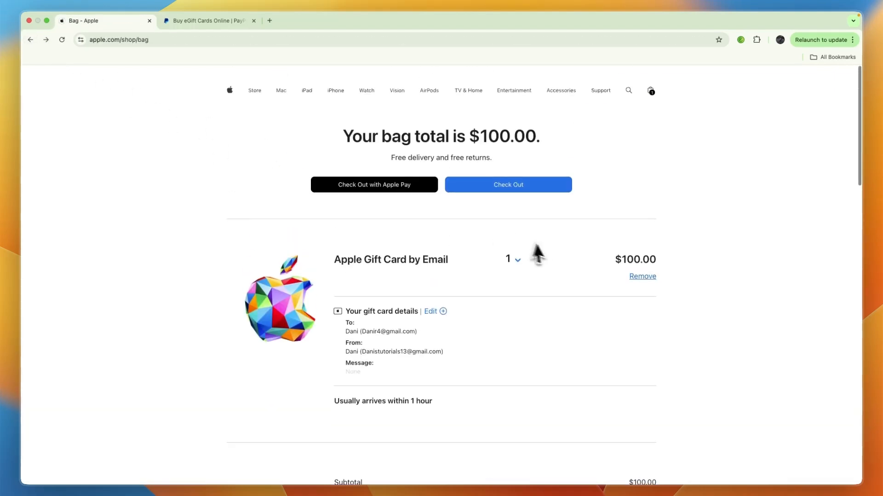
scroll(down, 3)
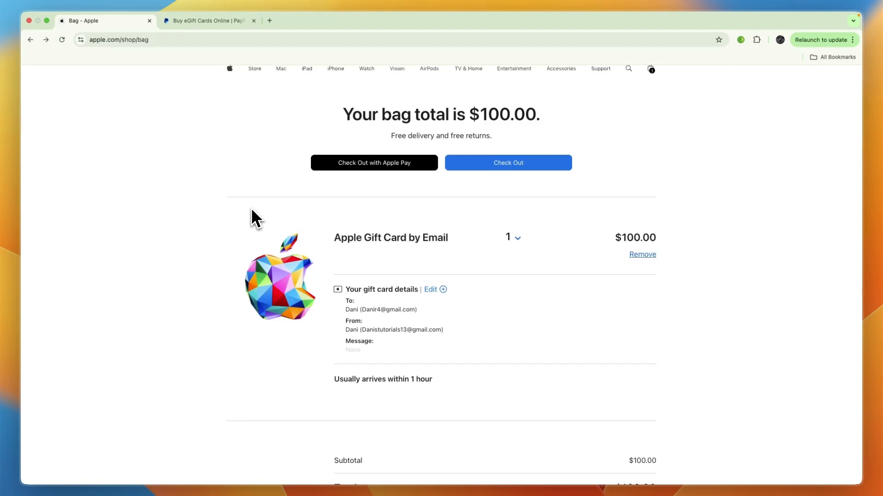
mouse_move(252, 219)
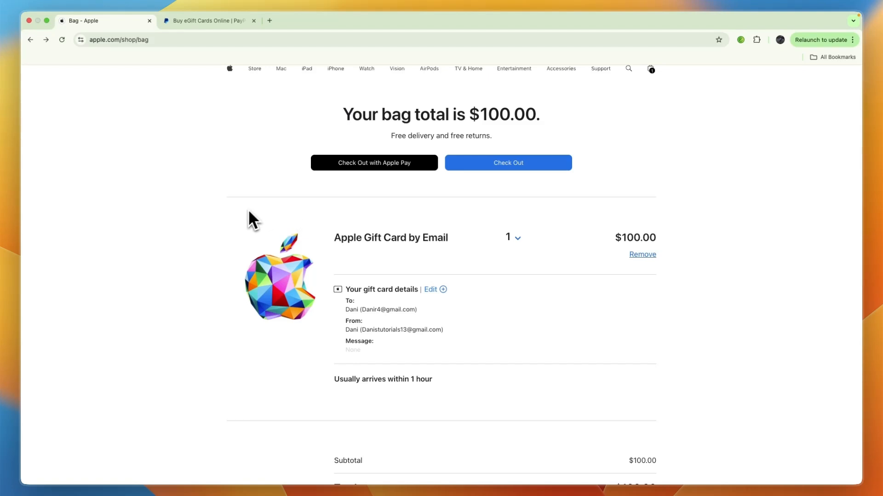